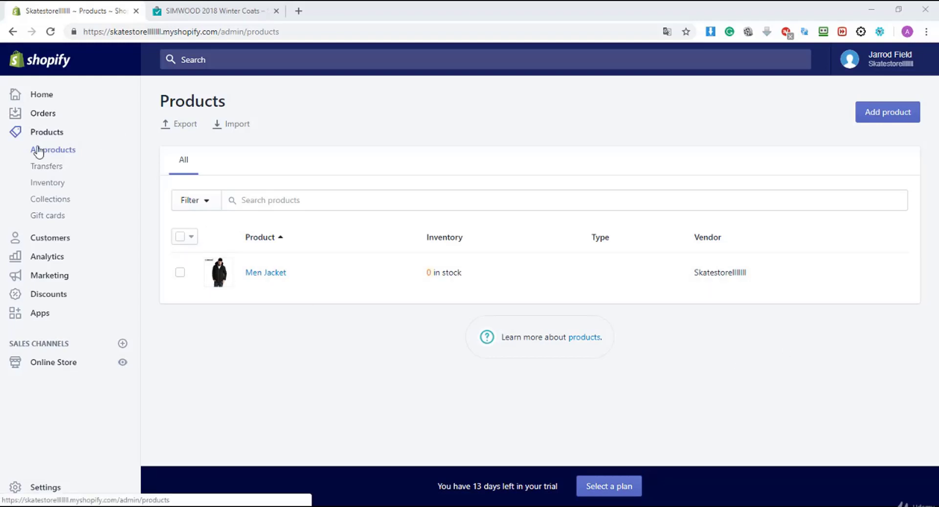
mouse_move(889, 114)
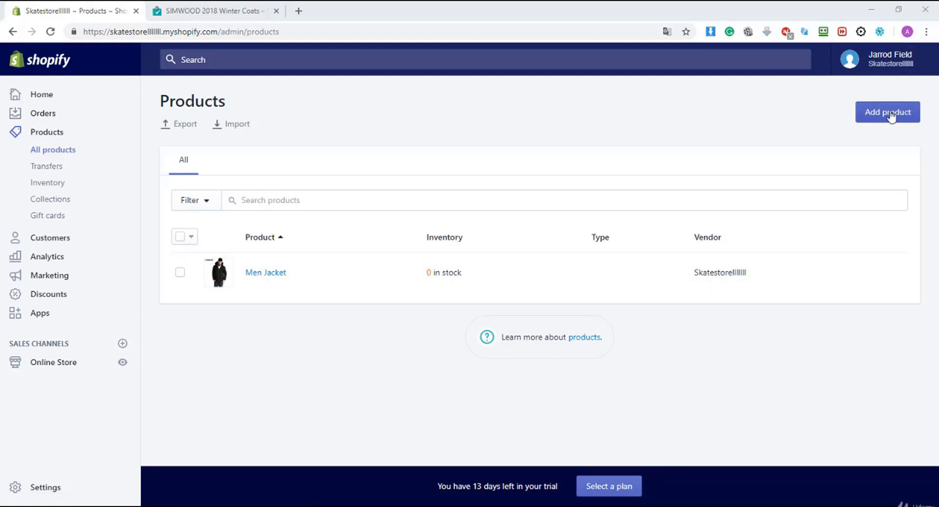
Step: Start a new blank product from the Products list
click(887, 112)
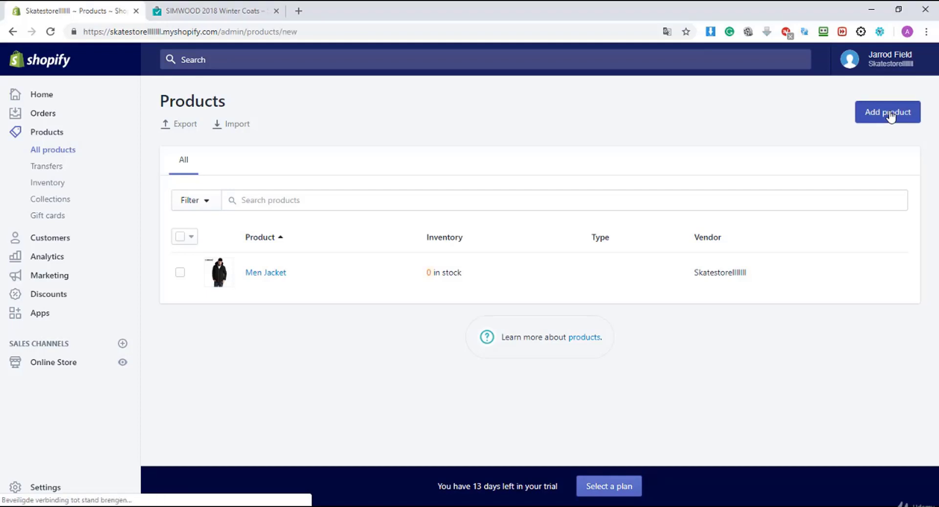
click(888, 112)
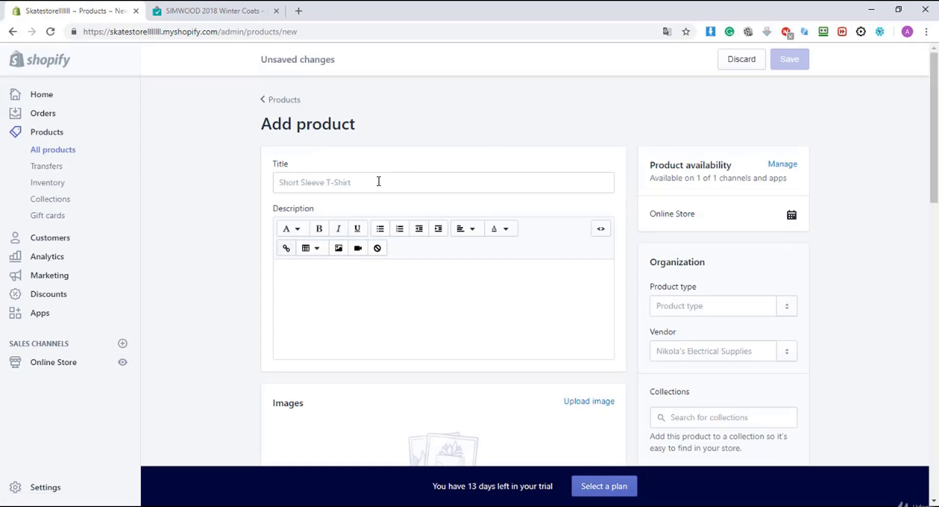
Step: Title the product 'Men Shirt', add a bulleted description, and assign the Men Shirts collection
text(M)
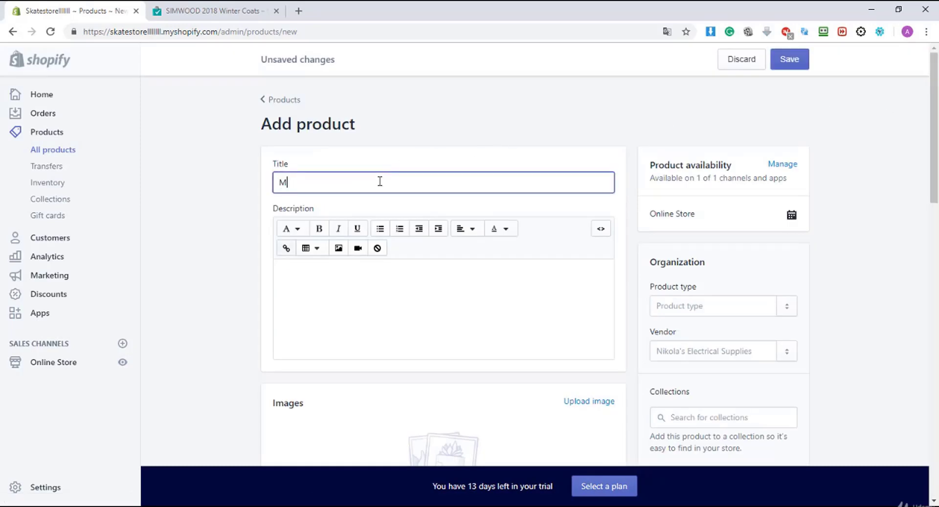
text(en Shirt)
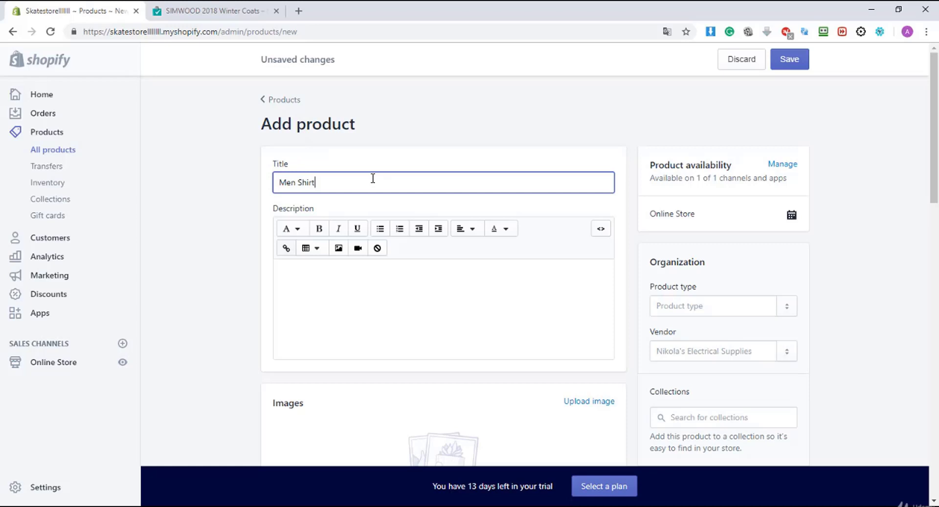
click(357, 276)
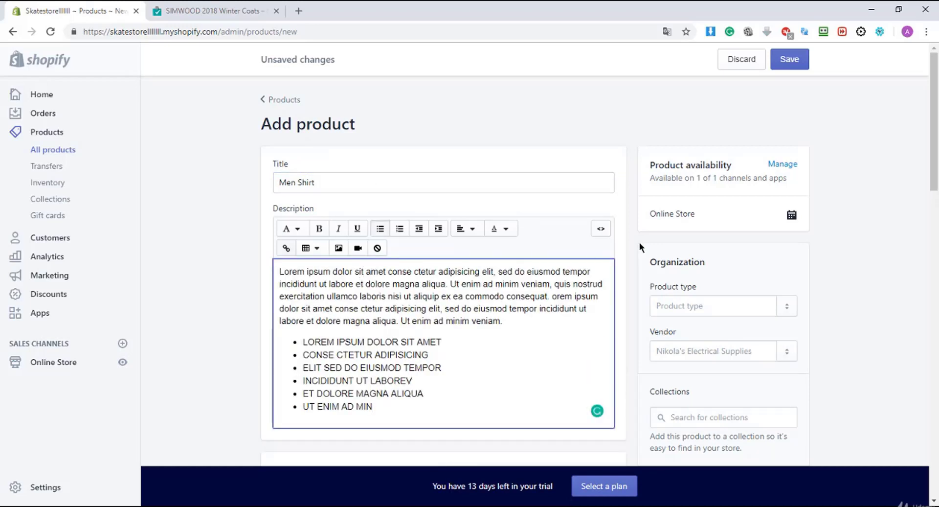
scroll(down, 3)
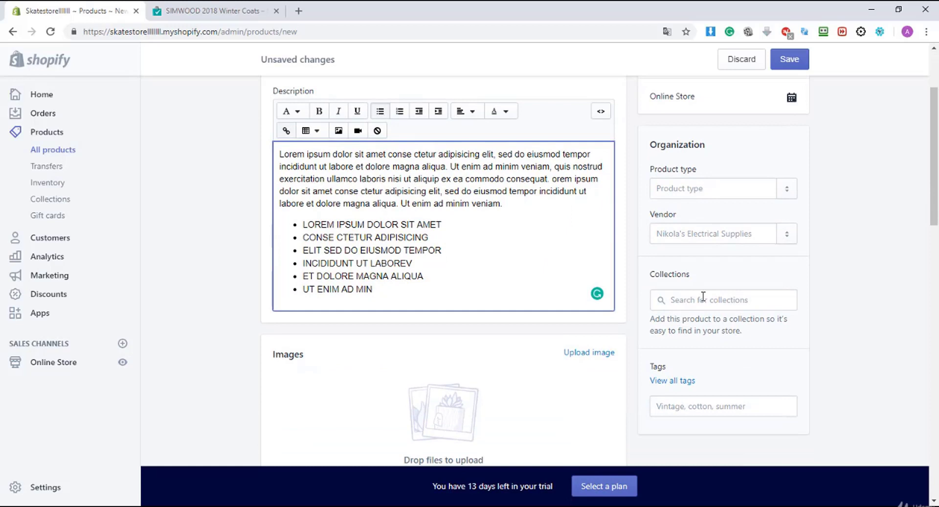
click(722, 300)
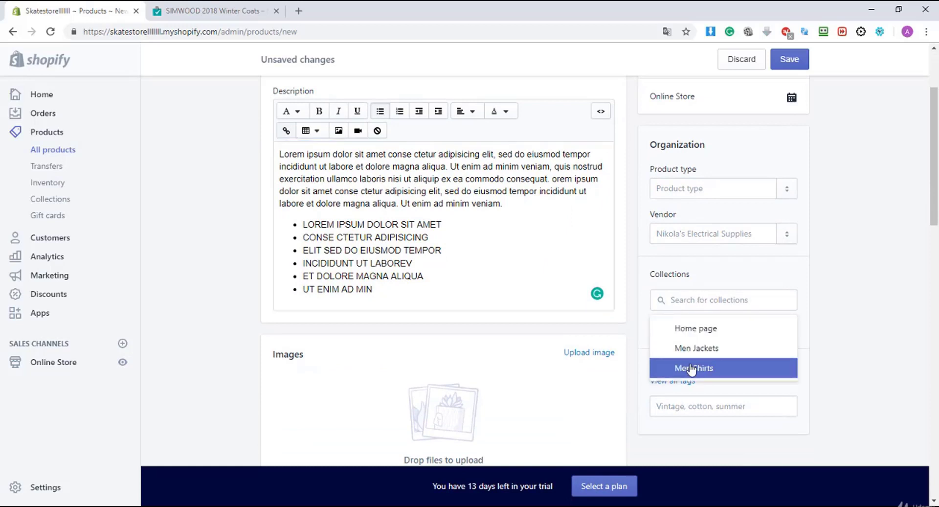
click(693, 368)
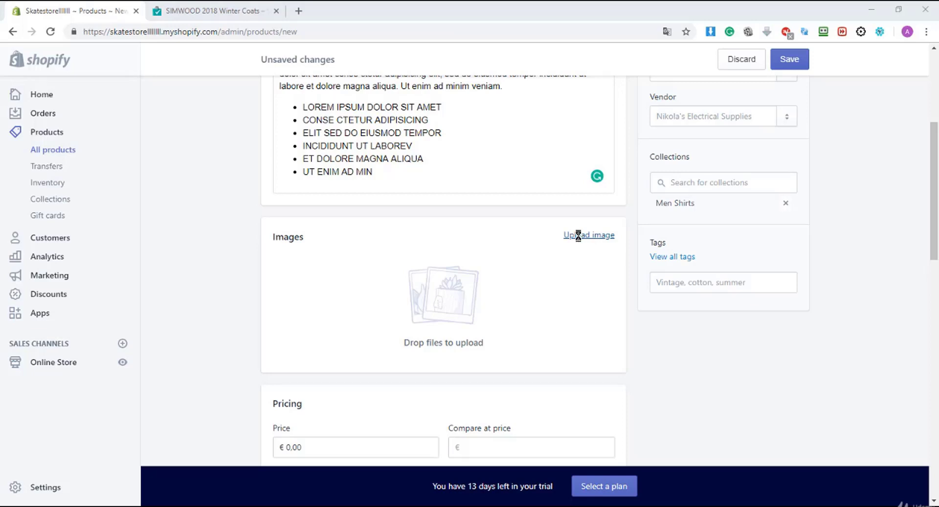
Step: Upload the 'black' long-sleeve shirt photo as the product image
click(588, 235)
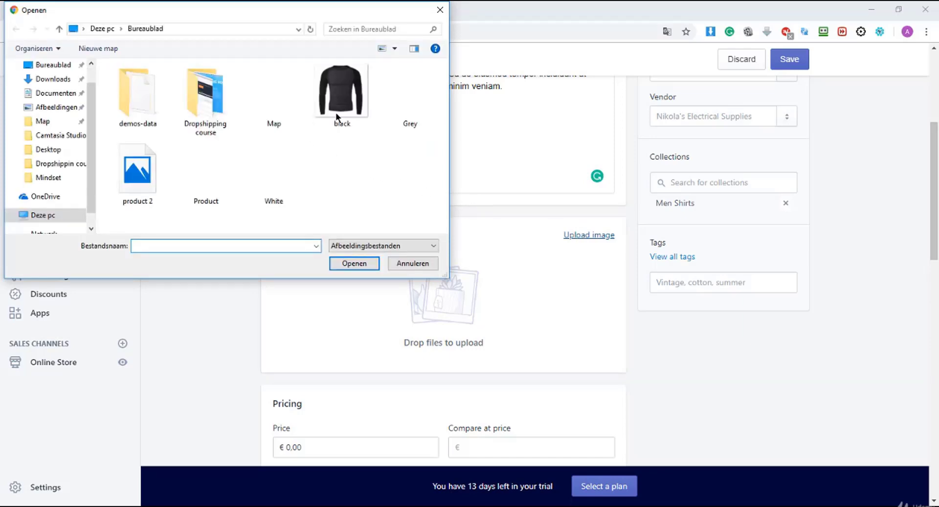
click(341, 90)
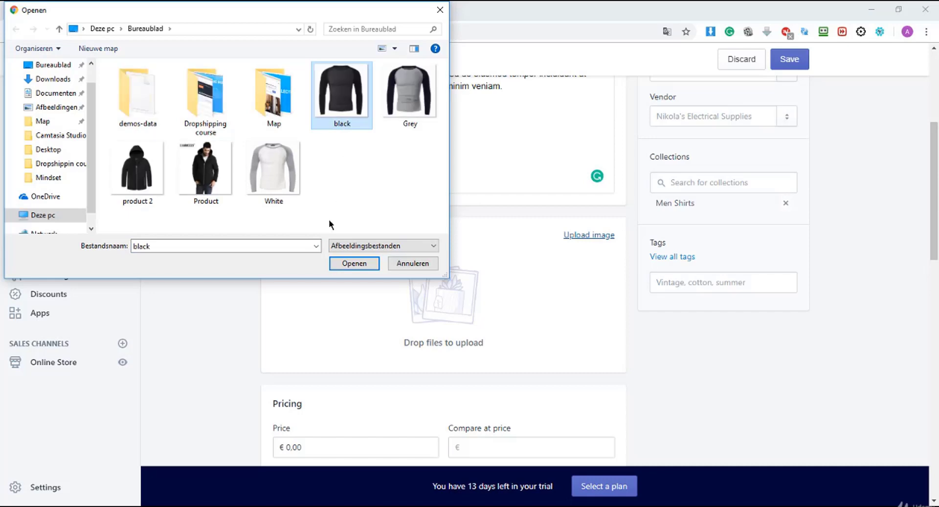
click(354, 263)
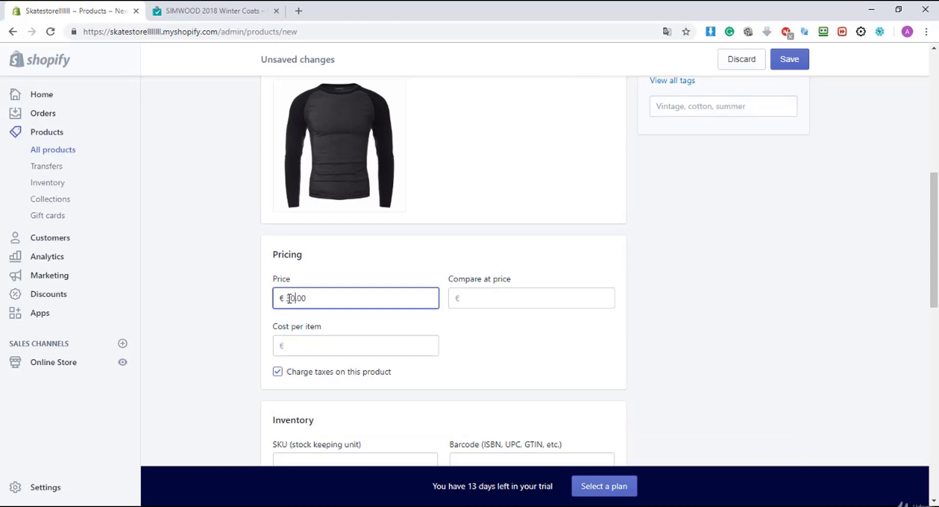
Step: Enter 100 as the product's inventory quantity
scroll(down, 3)
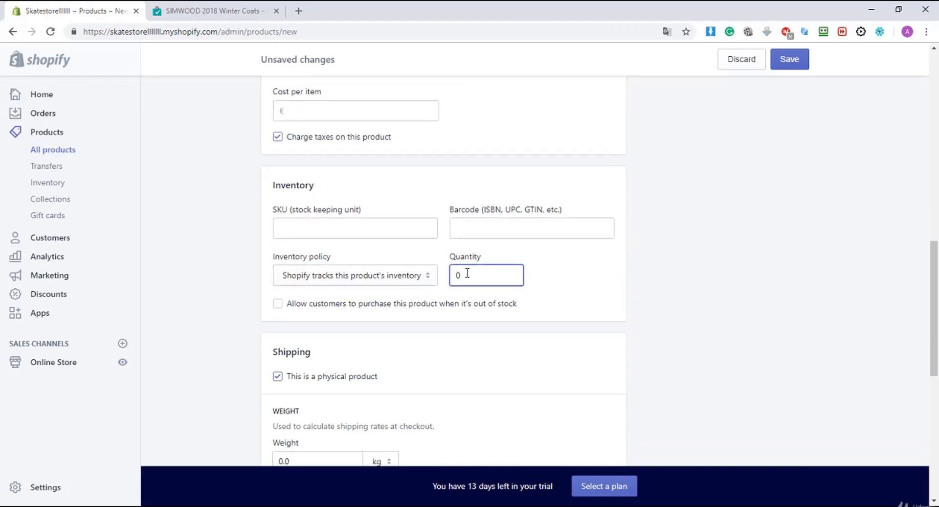
text(100)
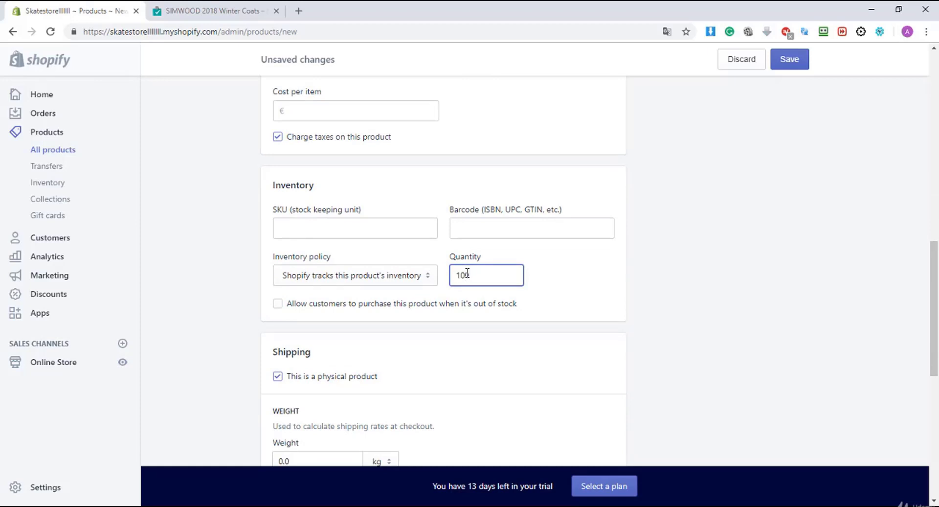
scroll(down, 3)
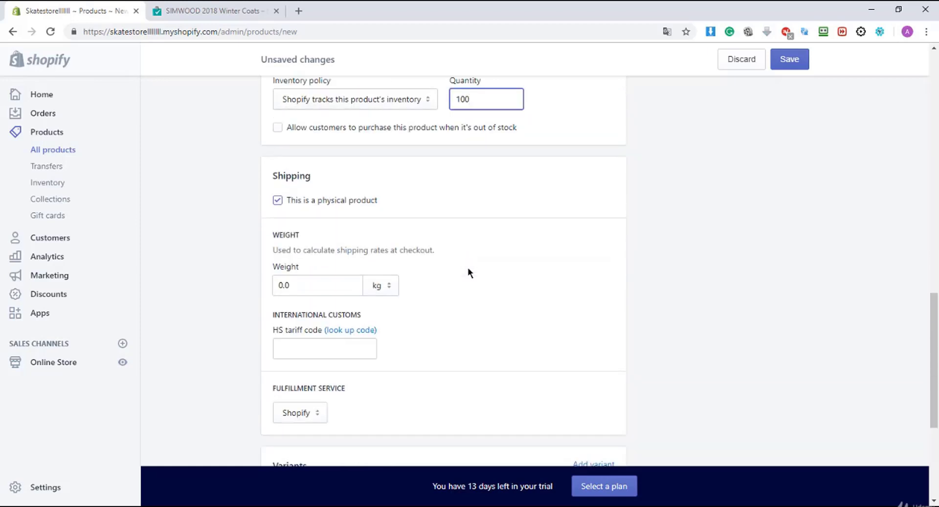
scroll(down, 3)
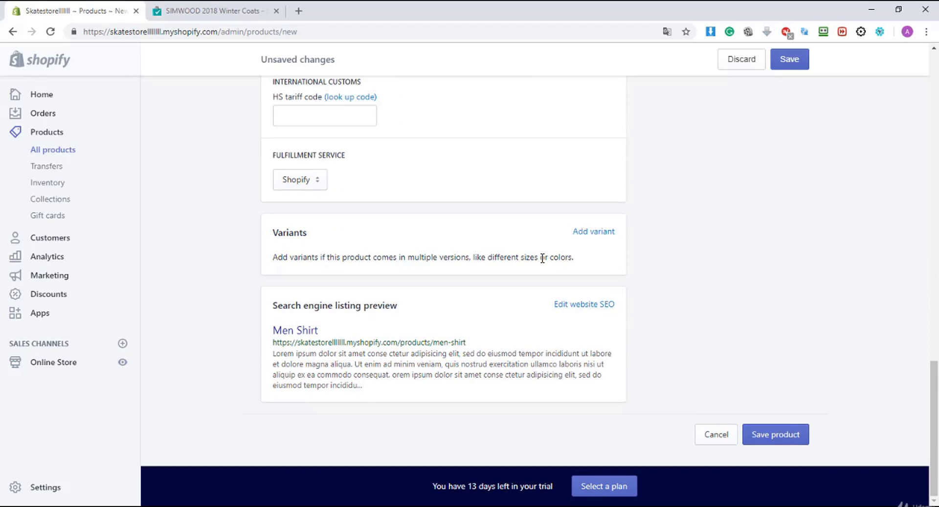
Step: Add a Size variant option with values S, M and L
click(594, 231)
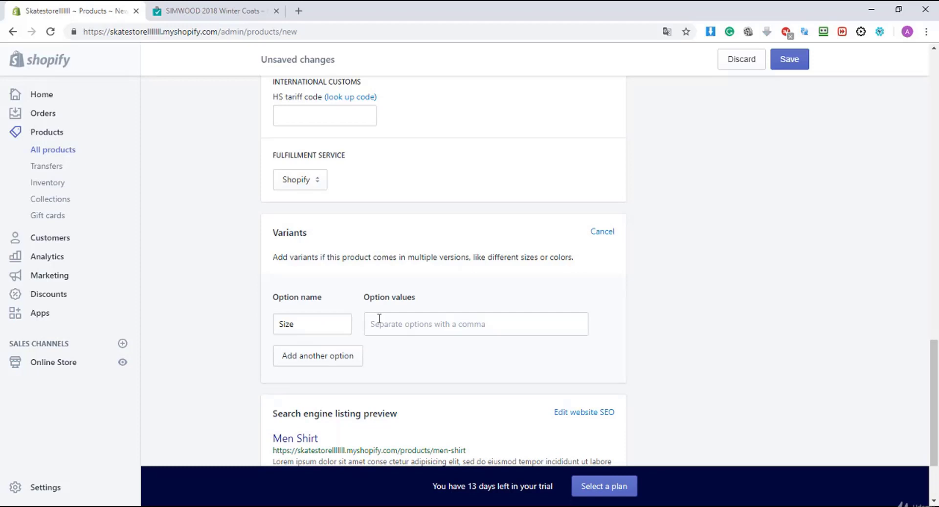
text(S)
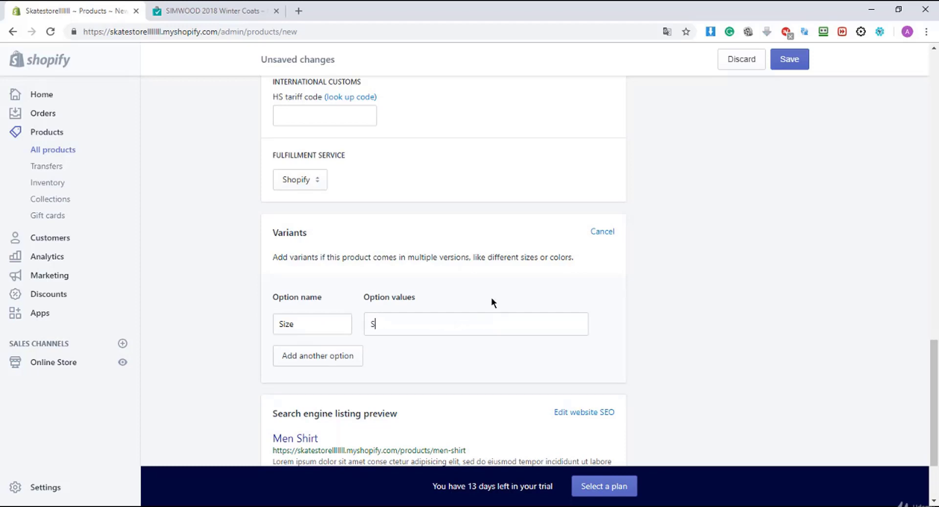
text(M L)
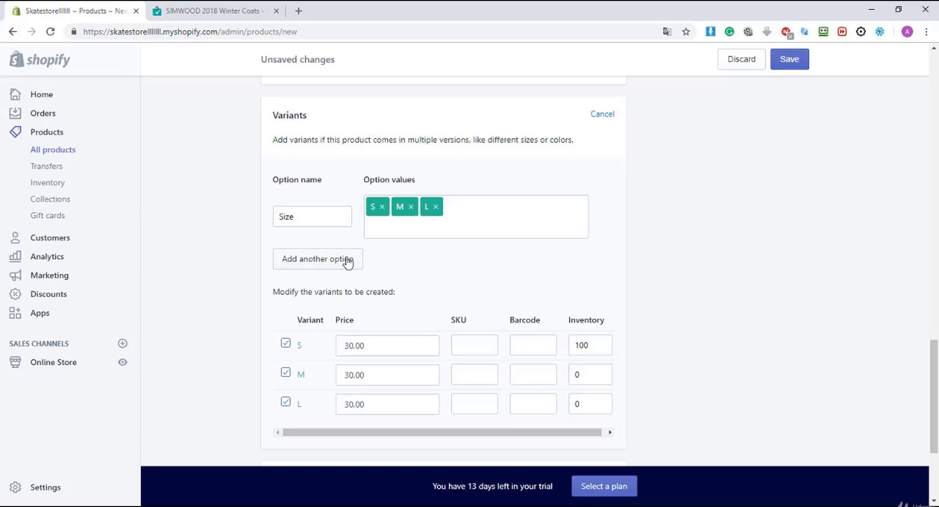
Step: Add a Color option with values BLACK, GREY and WHITE
click(317, 259)
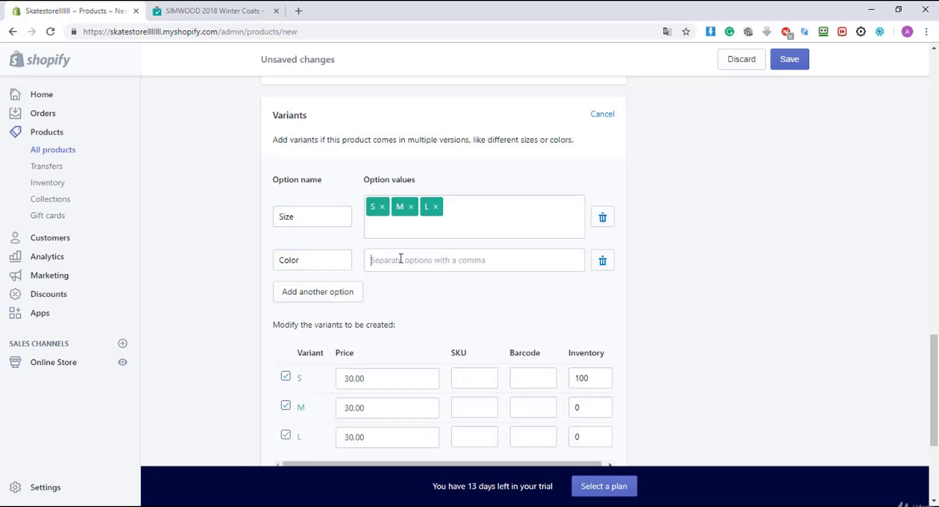
text(B)
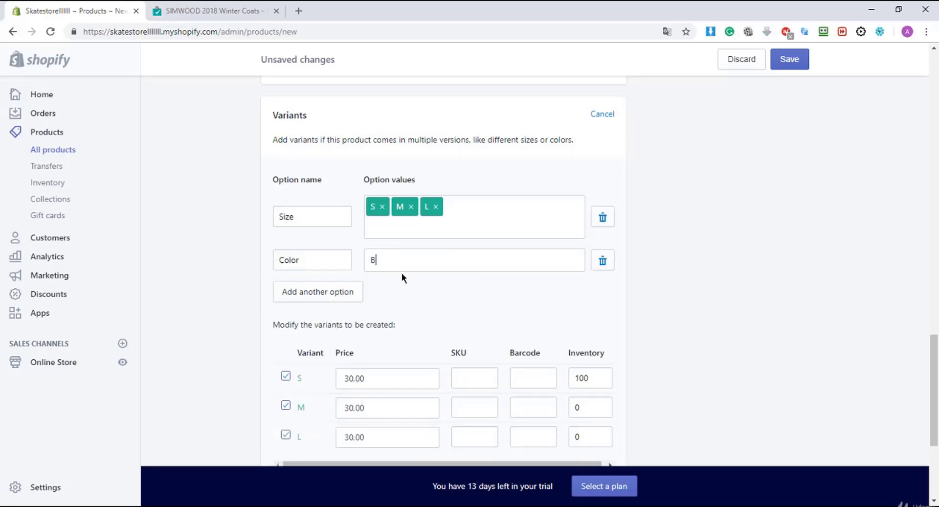
text(LA)
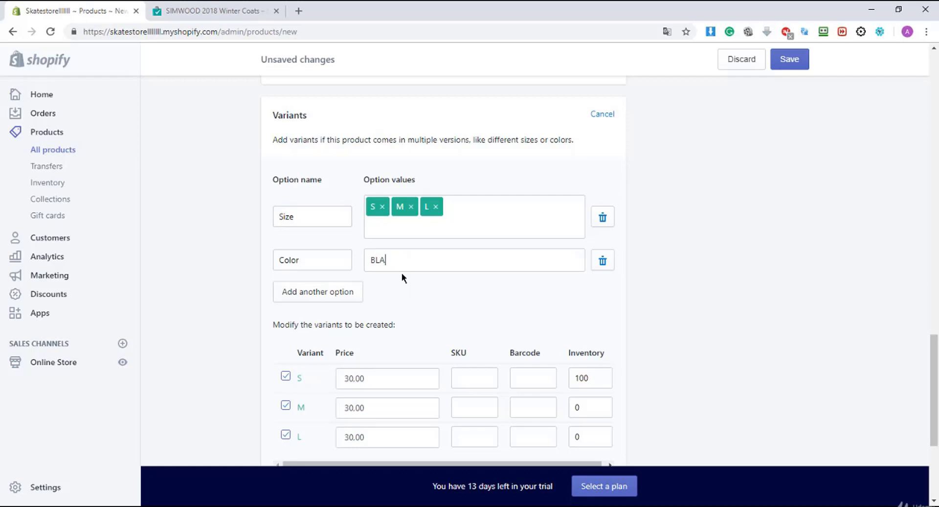
key(Enter)
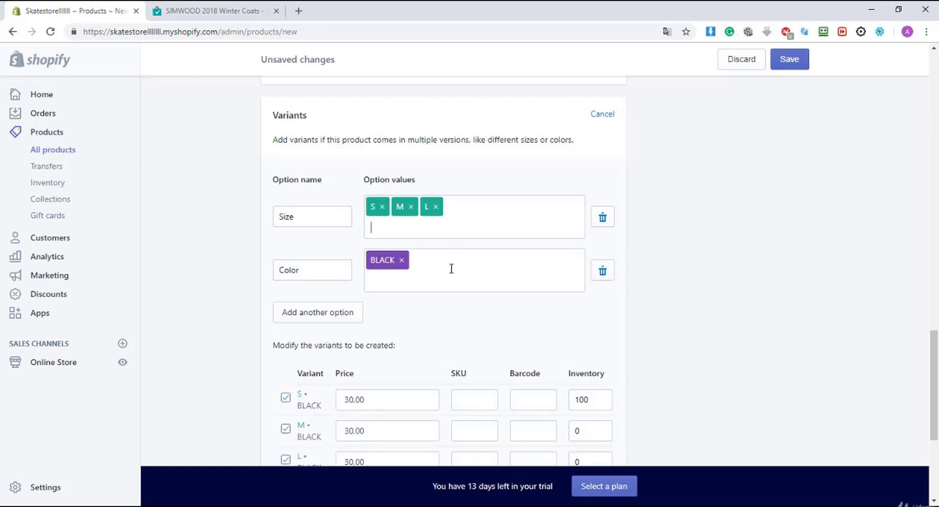
text(GRE)
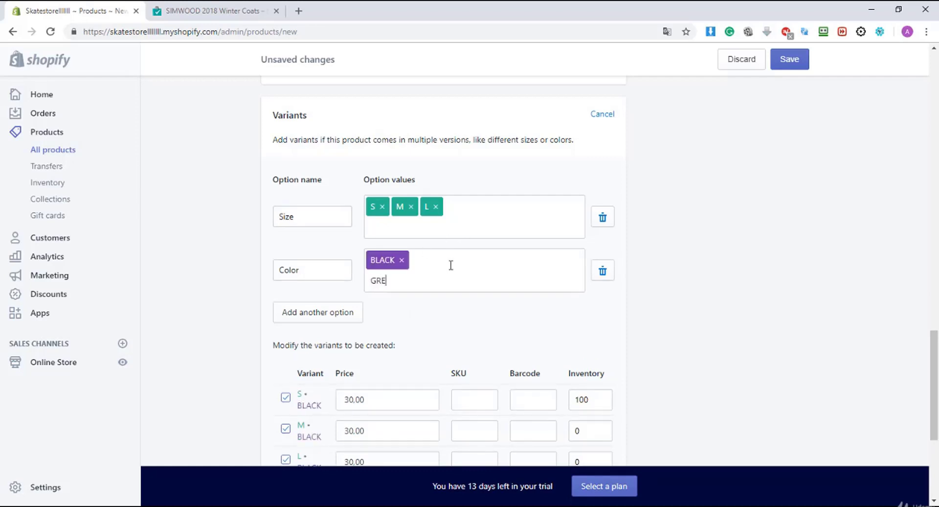
key(Enter)
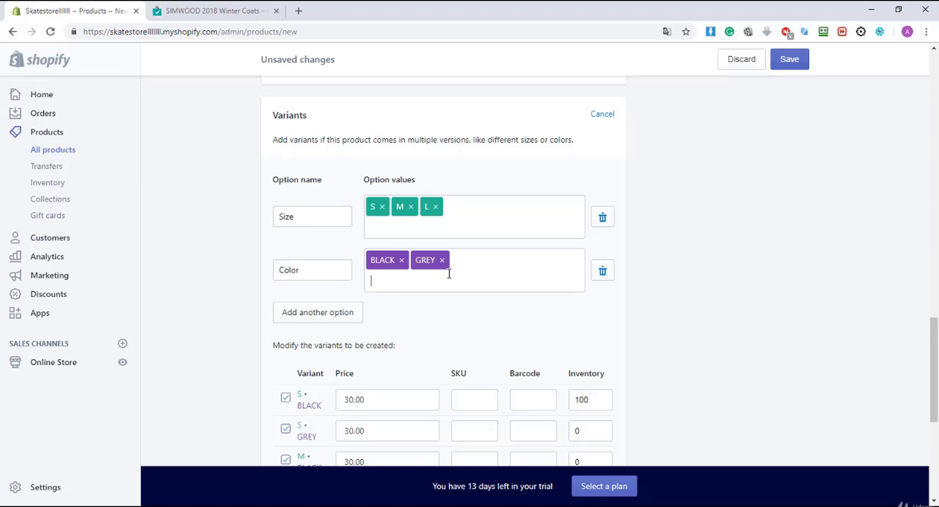
text(WHITE)
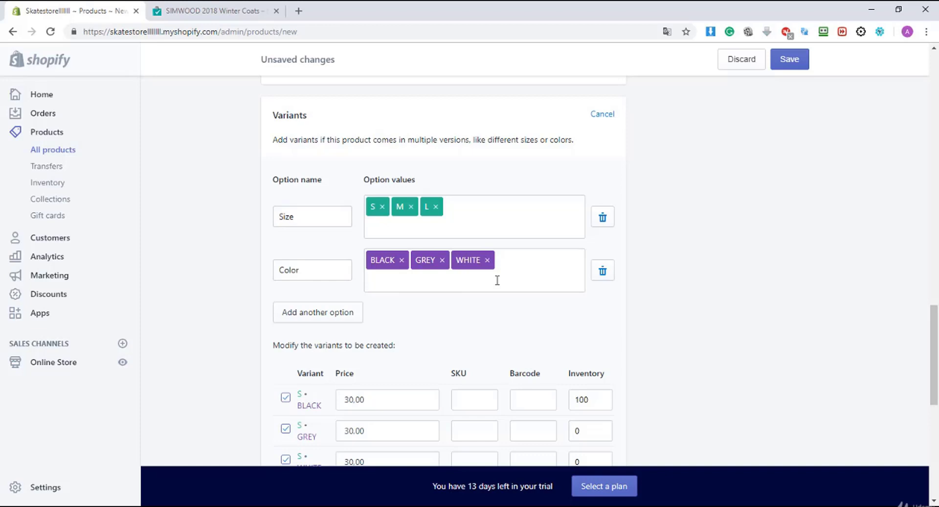
Step: Enter an inventory of 100 in each variant row of the variants table
scroll(down, 3)
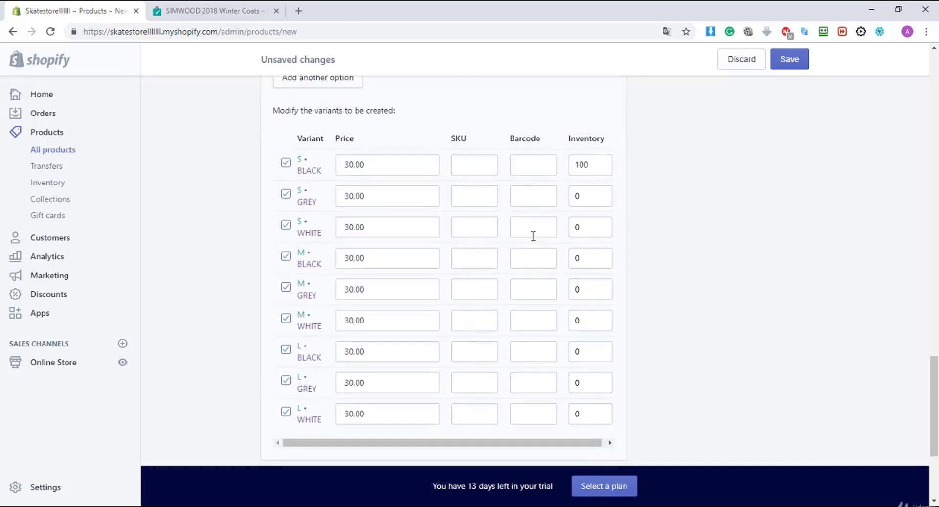
mouse_move(588, 183)
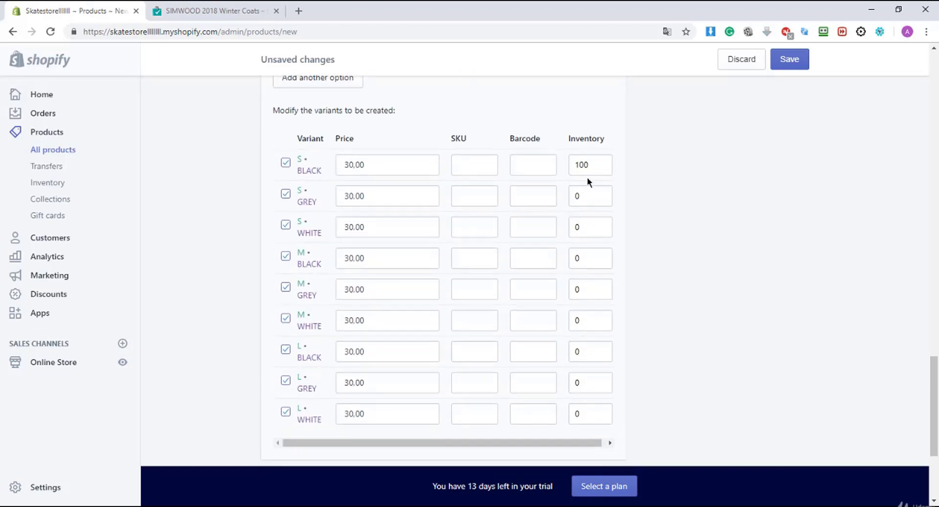
text(100)
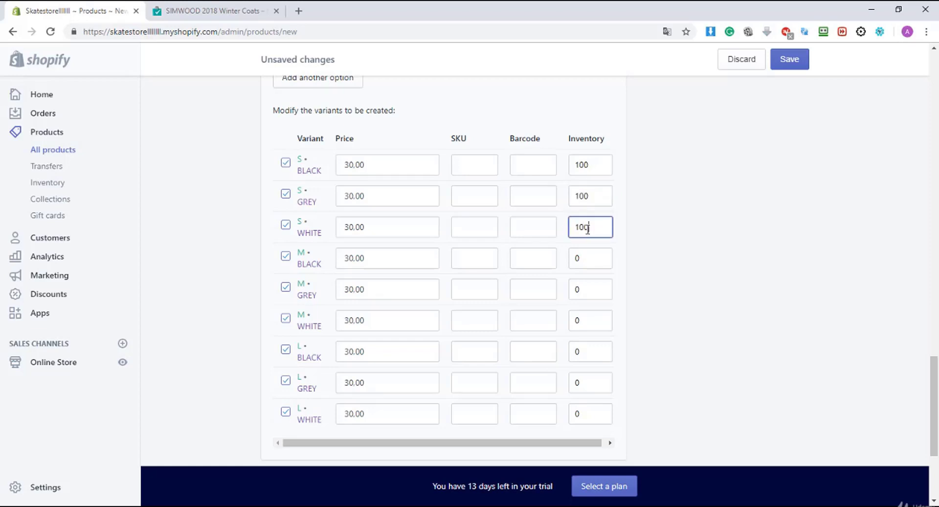
click(590, 258)
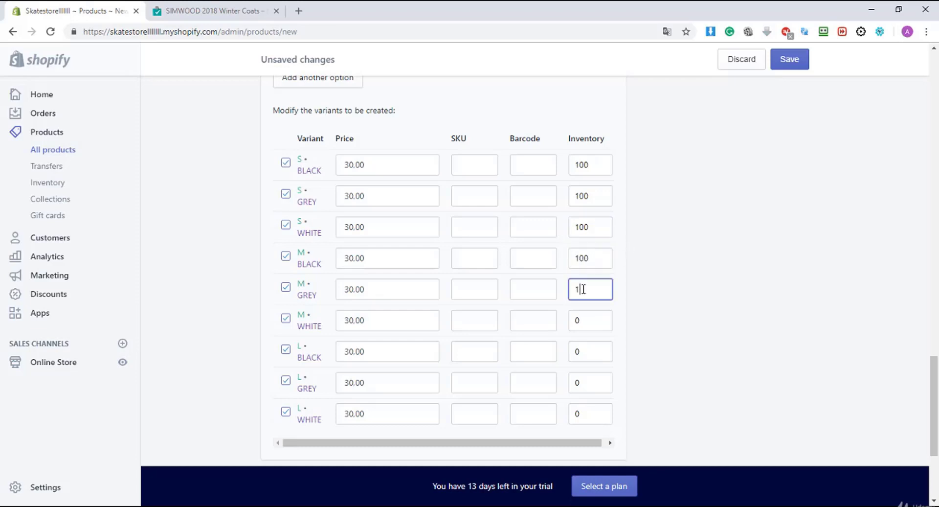
text(100)
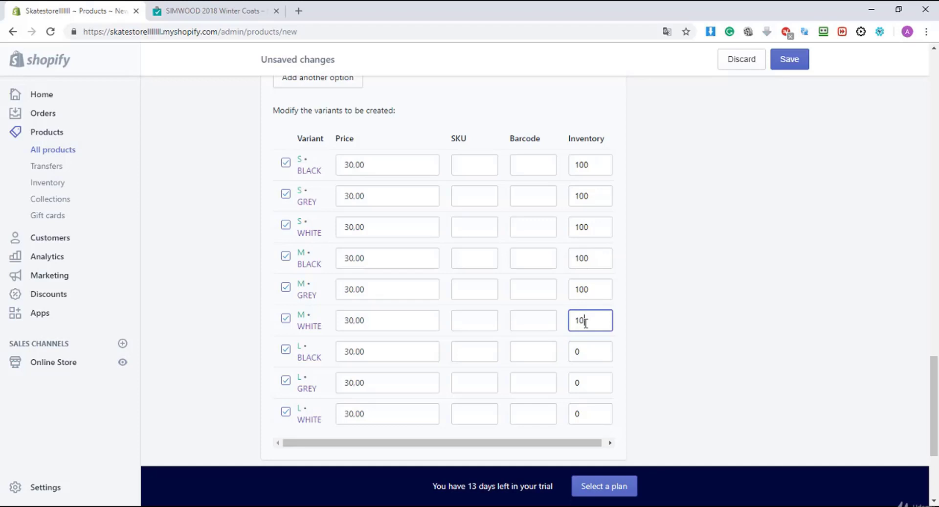
click(591, 351)
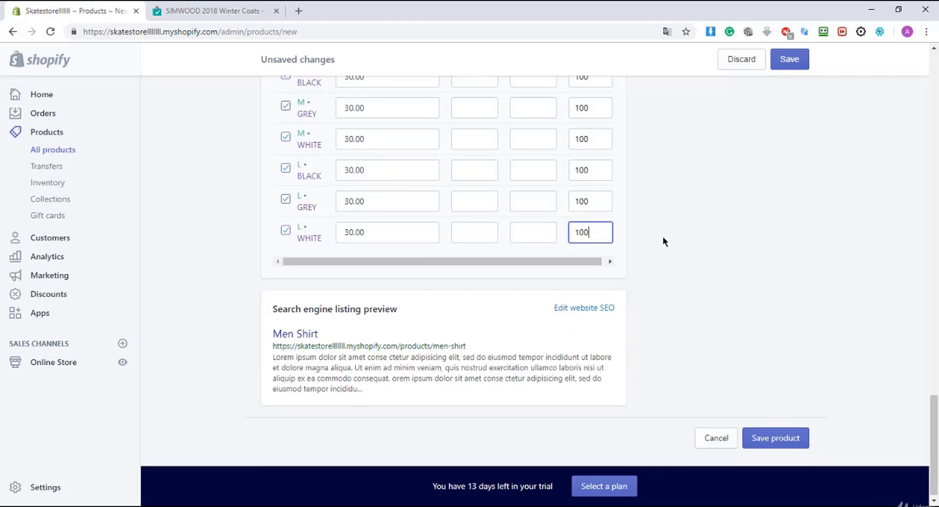
Step: Save the Men Shirt product and wait for its product page to load
click(776, 437)
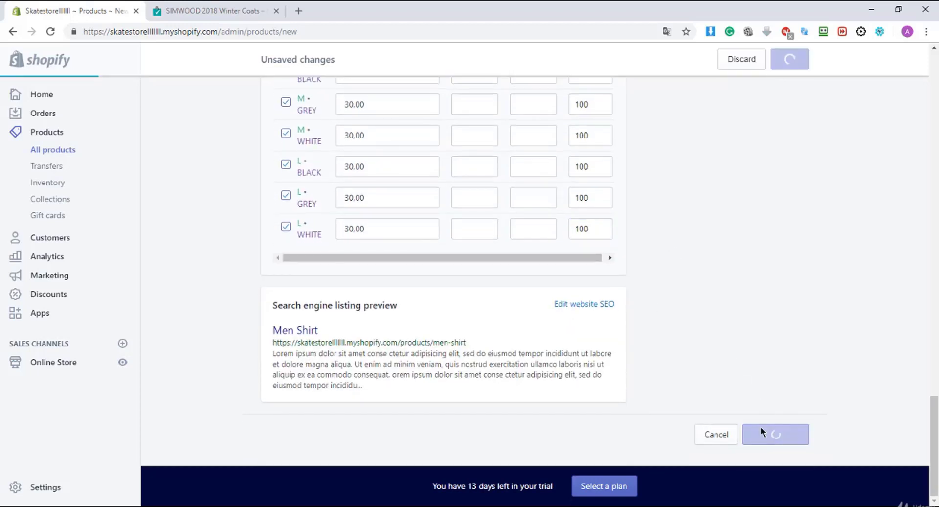
click(776, 434)
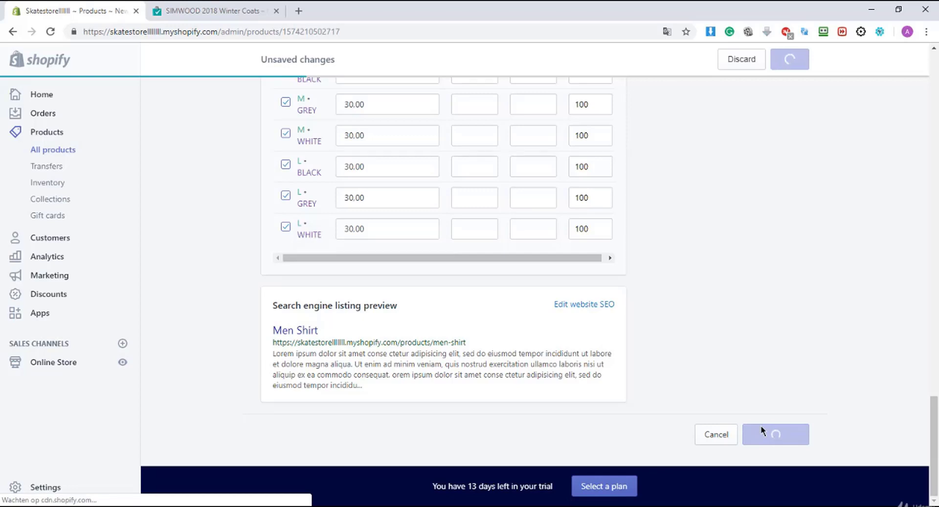
click(776, 434)
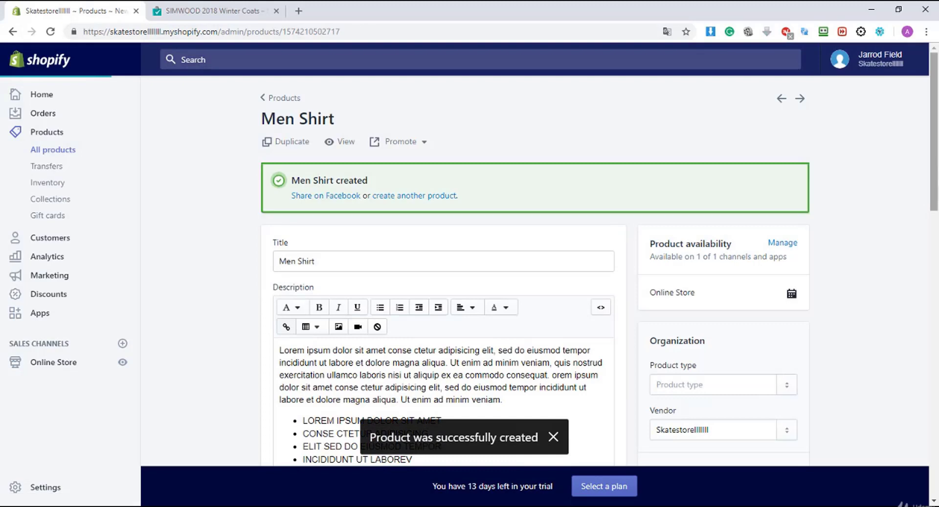
scroll(down, 3)
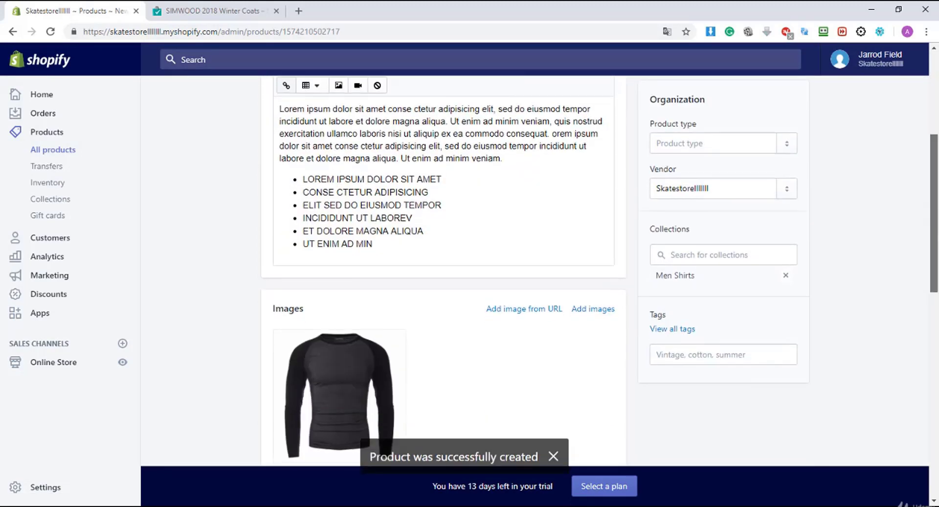
scroll(down, 3)
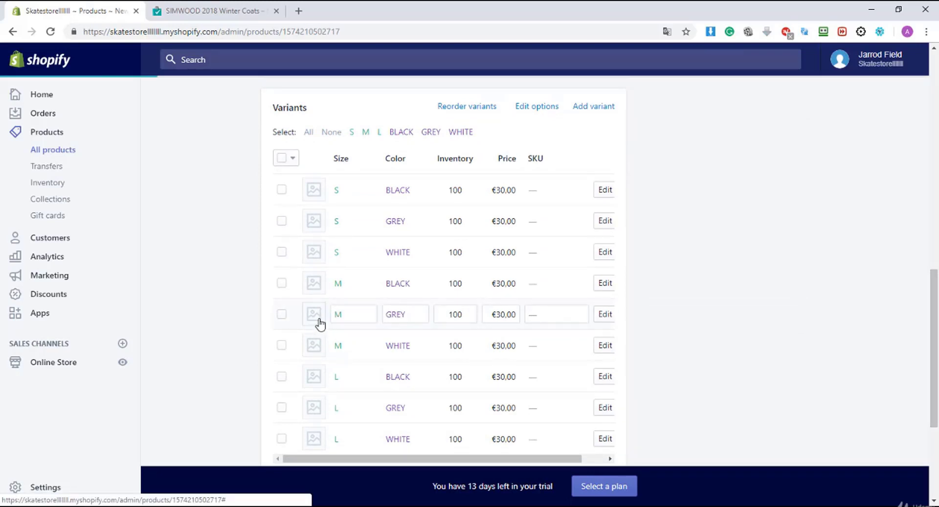
Step: Upload the Grey shirt photo and save it as the M / GREY variant image
click(313, 314)
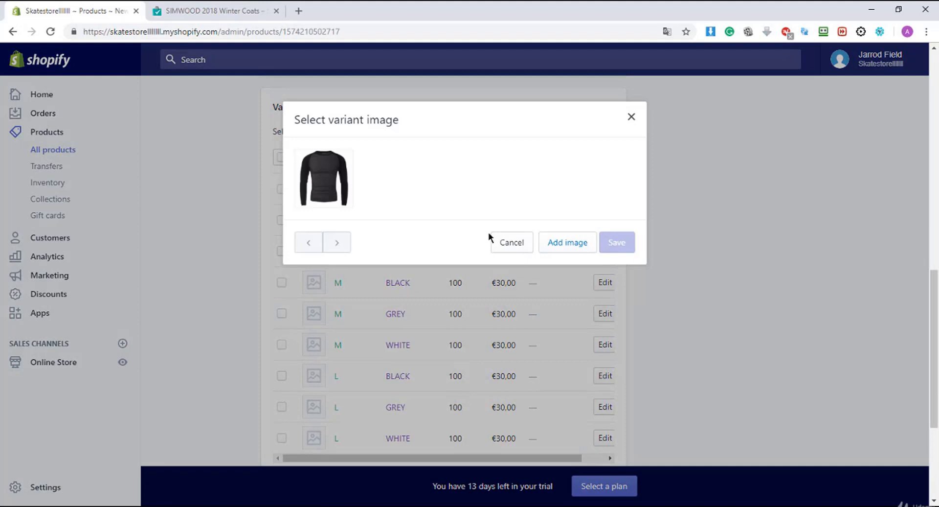
mouse_move(490, 232)
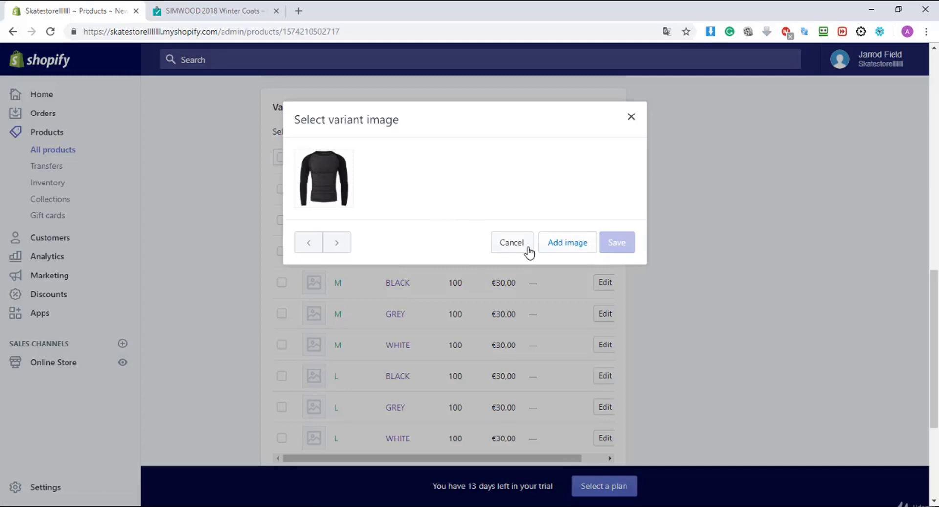
click(568, 242)
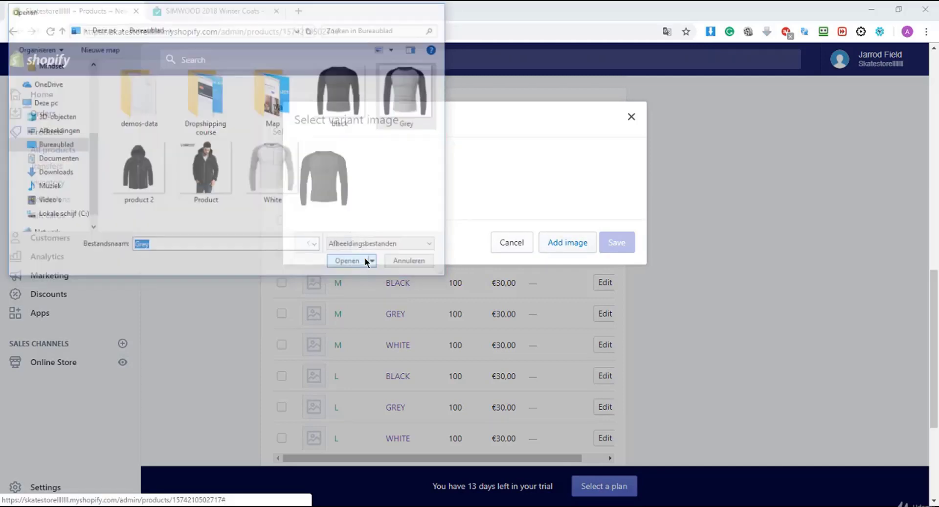
click(346, 261)
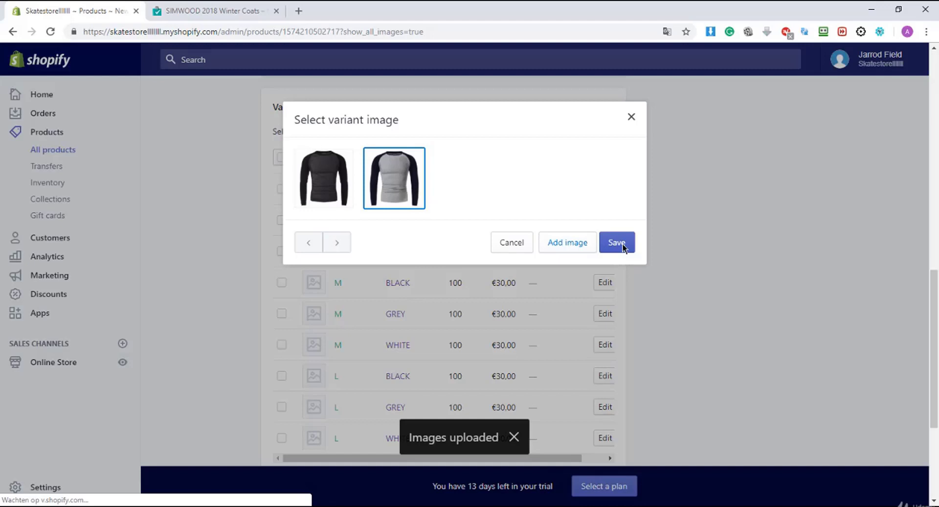
click(616, 242)
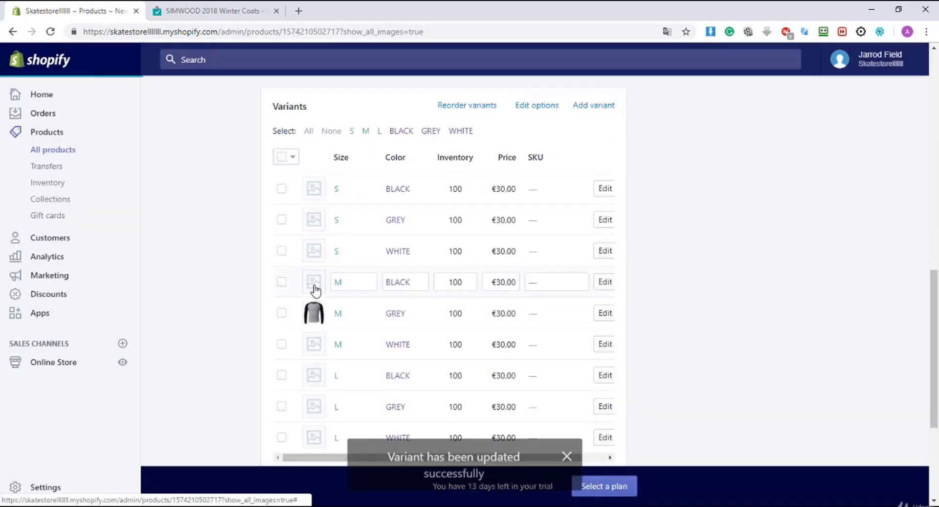
Step: Give the M / BLACK variant the existing black shirt image
click(313, 282)
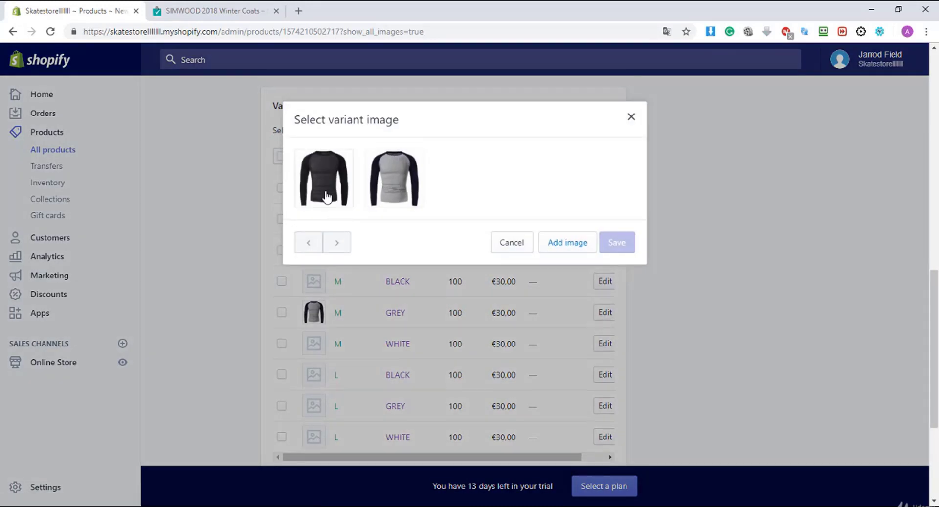
click(616, 242)
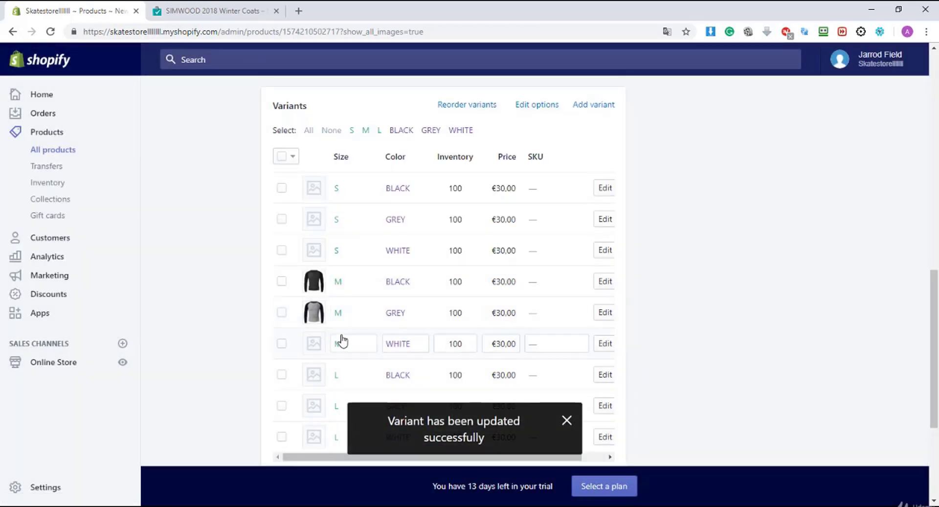
click(313, 343)
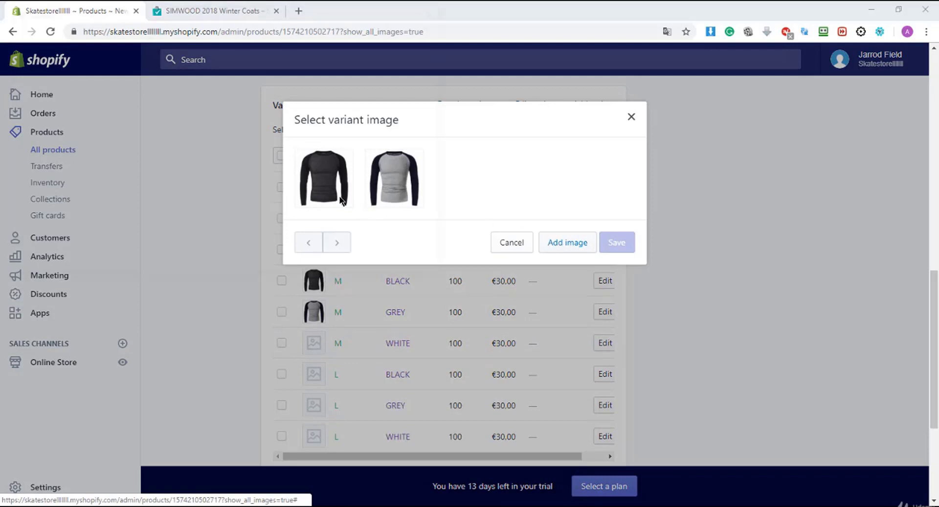
Step: Upload the White shirt photo and save it as the M / WHITE variant image
click(567, 242)
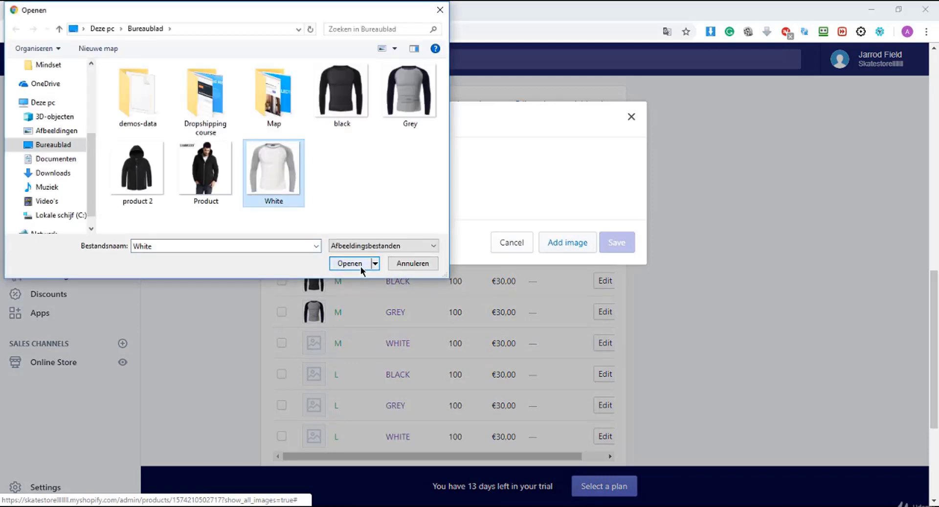
click(349, 263)
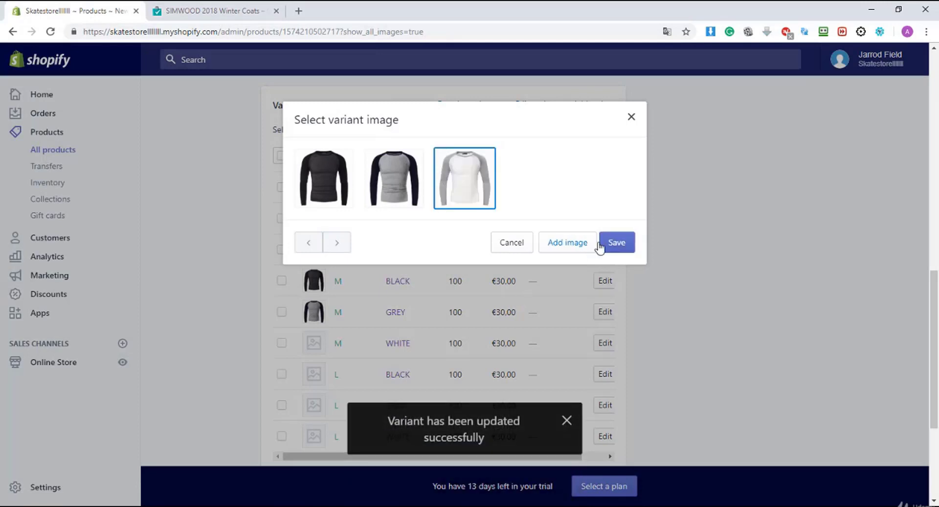
click(617, 242)
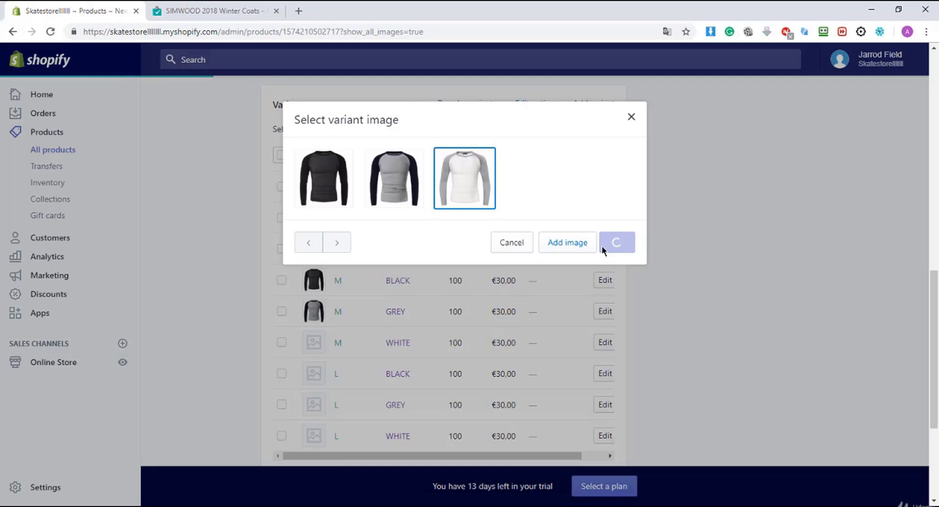
click(616, 242)
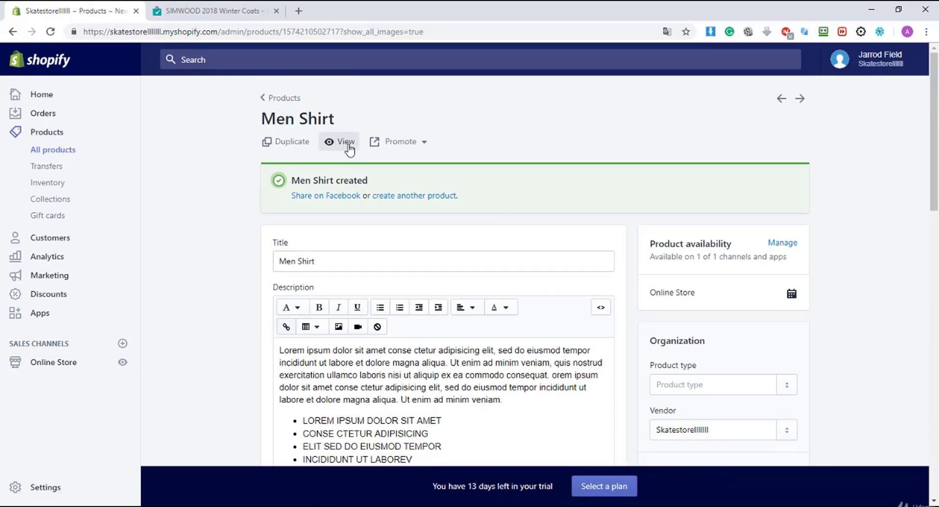
Step: View the Men Shirt product on the Fashe storefront in a new tab
click(345, 141)
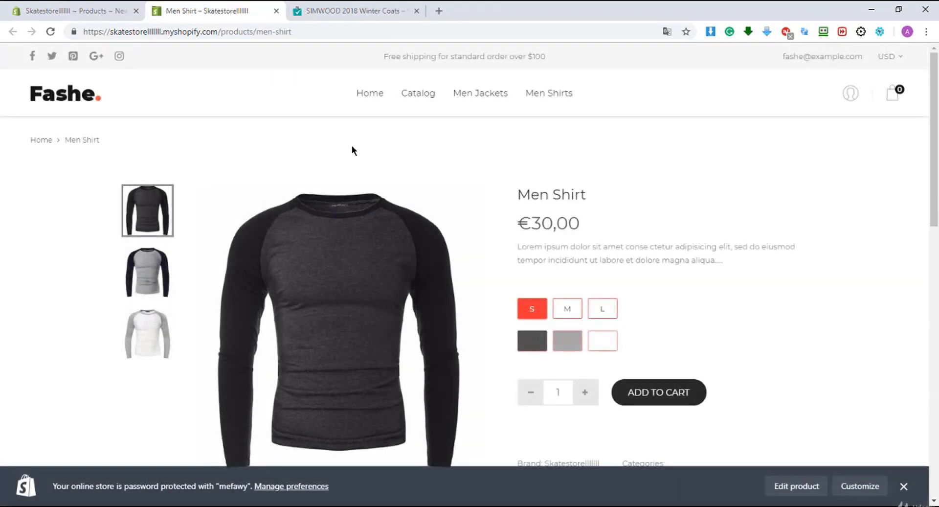
scroll(down, 3)
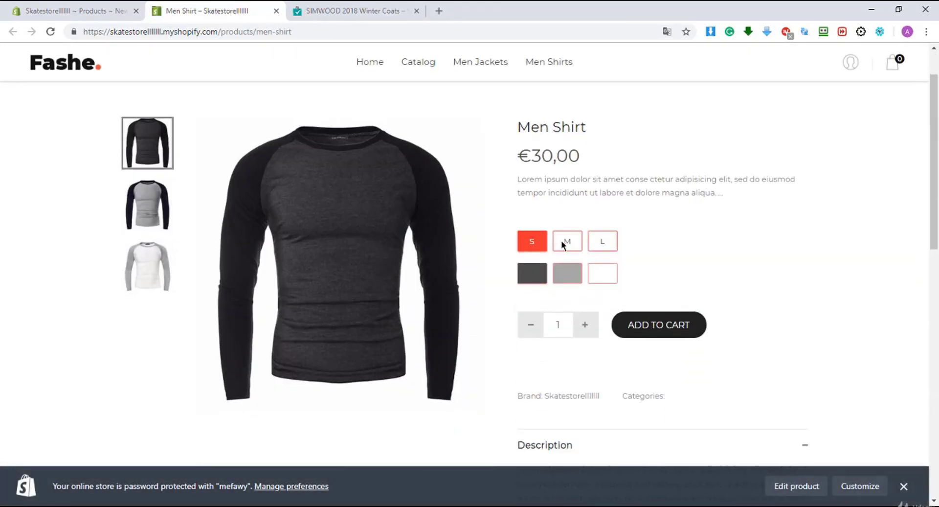
click(602, 240)
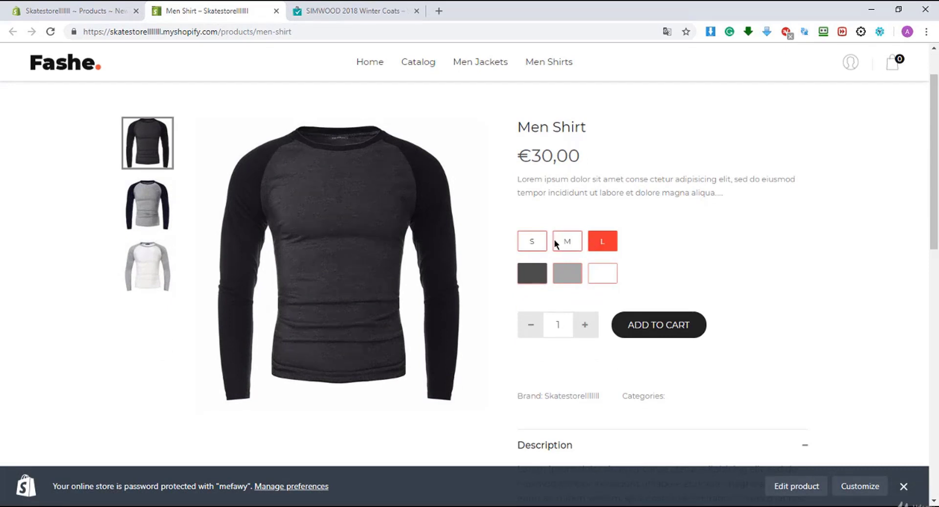
click(531, 241)
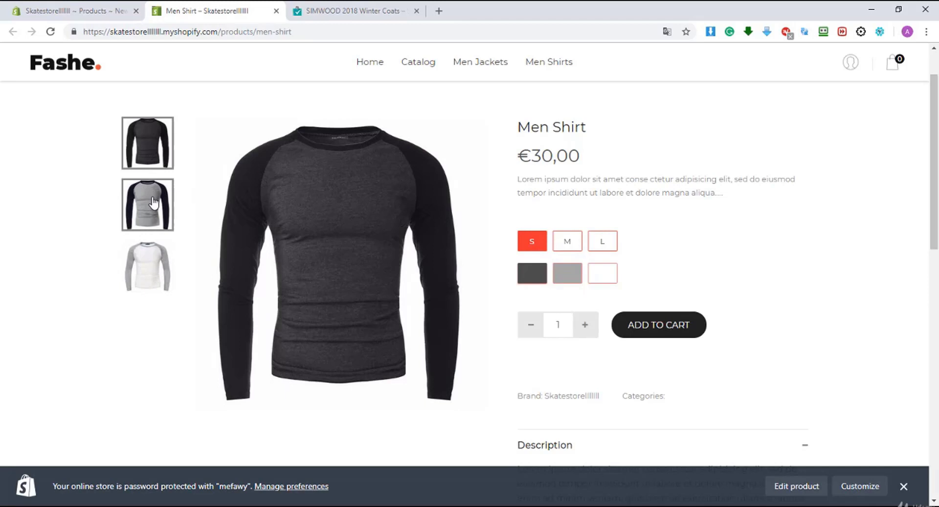
click(147, 273)
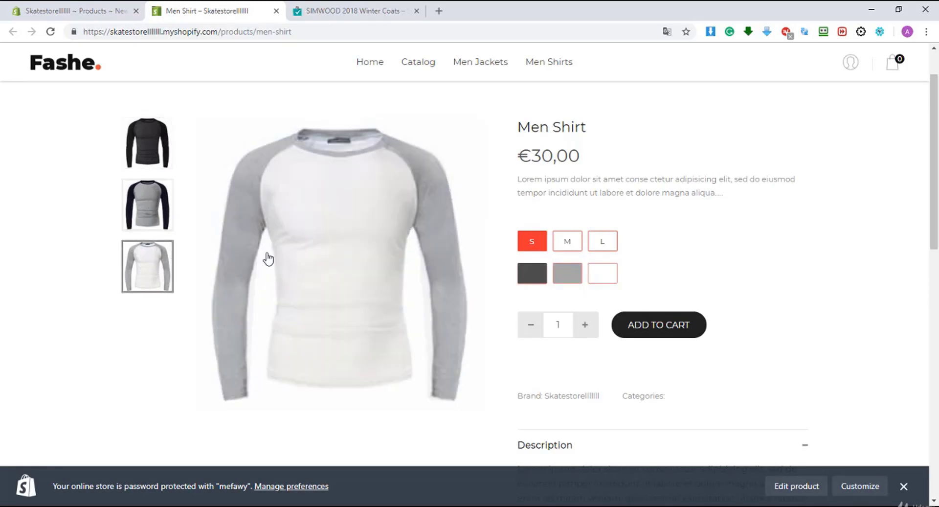
mouse_move(567, 273)
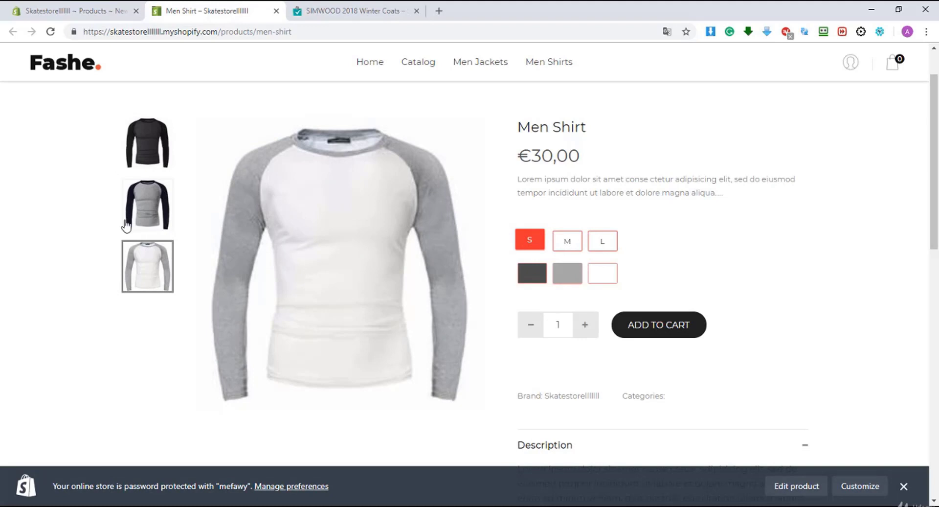
click(146, 142)
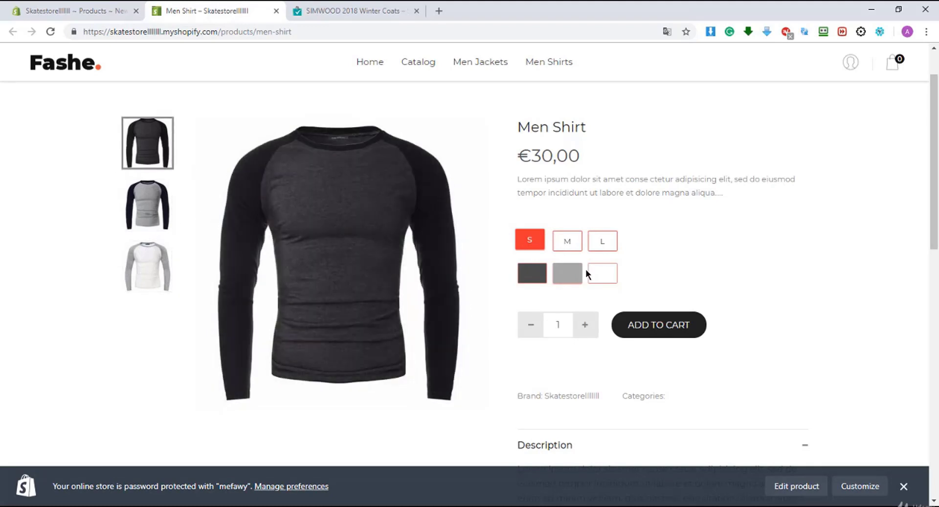
mouse_move(822, 237)
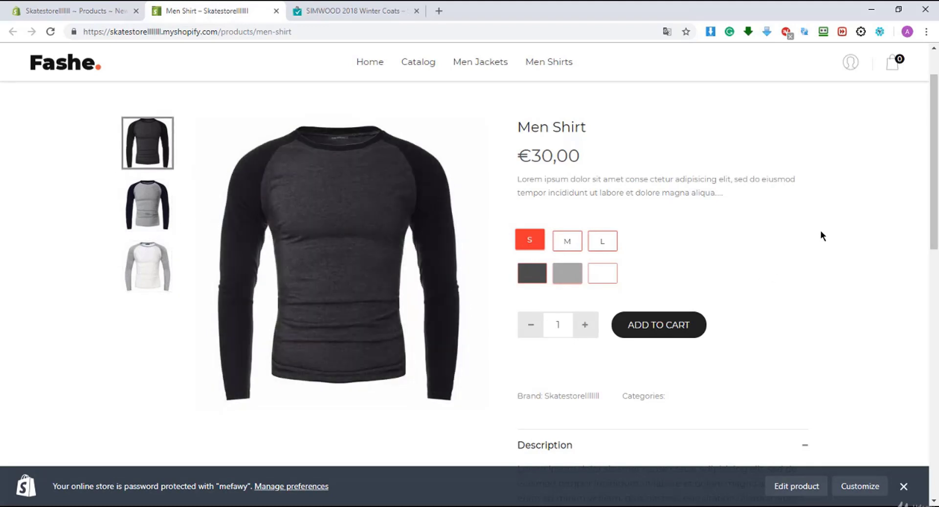